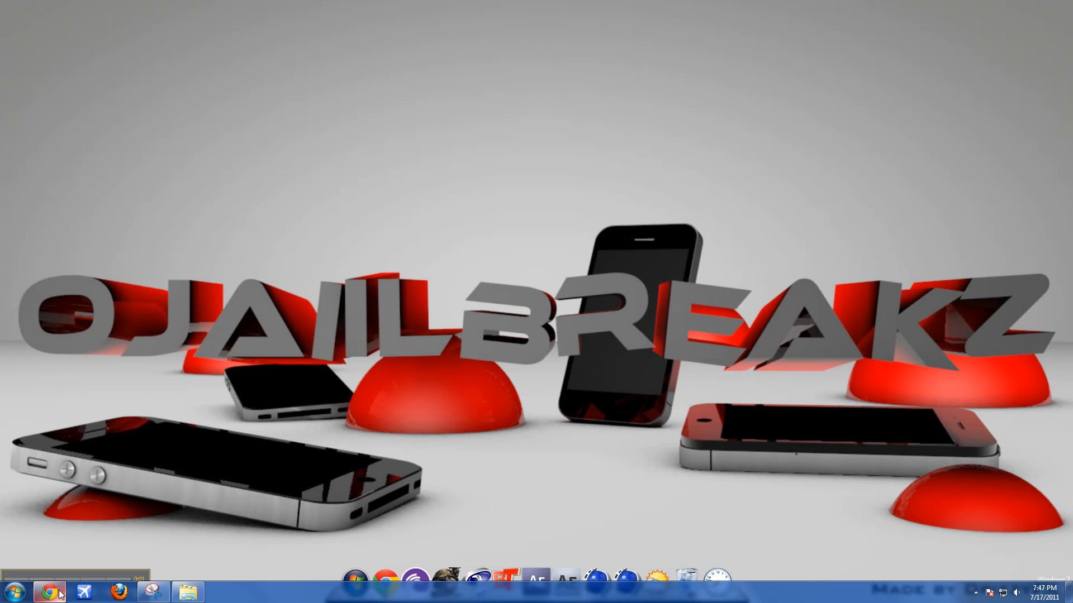
# Step: Launch the browser and reach YouTube's Manage Account page under Account Settings
pyautogui.click(53, 592)
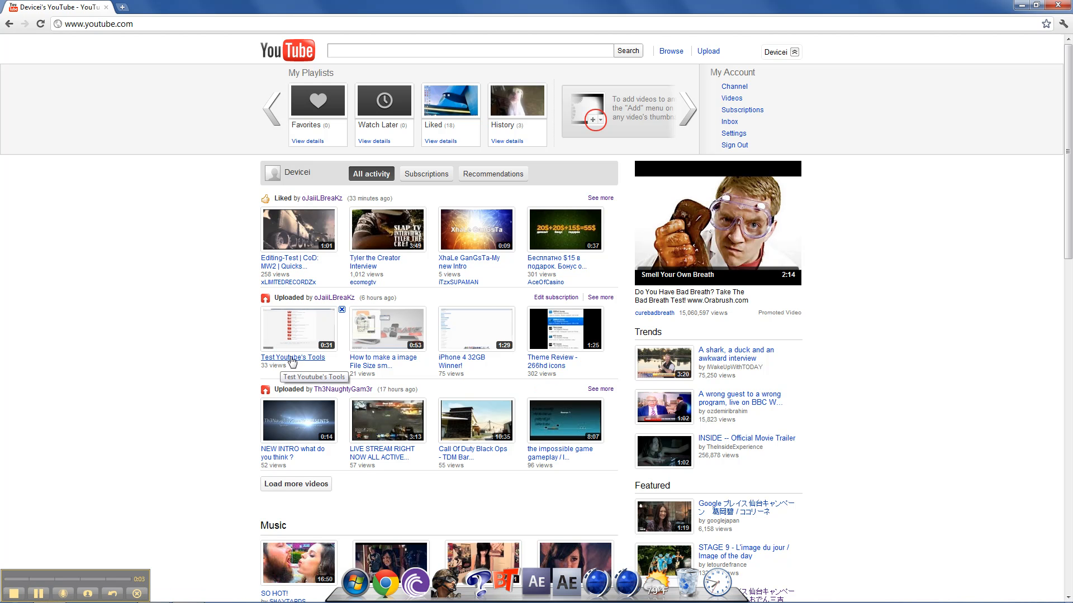
pyautogui.moveTo(733, 133)
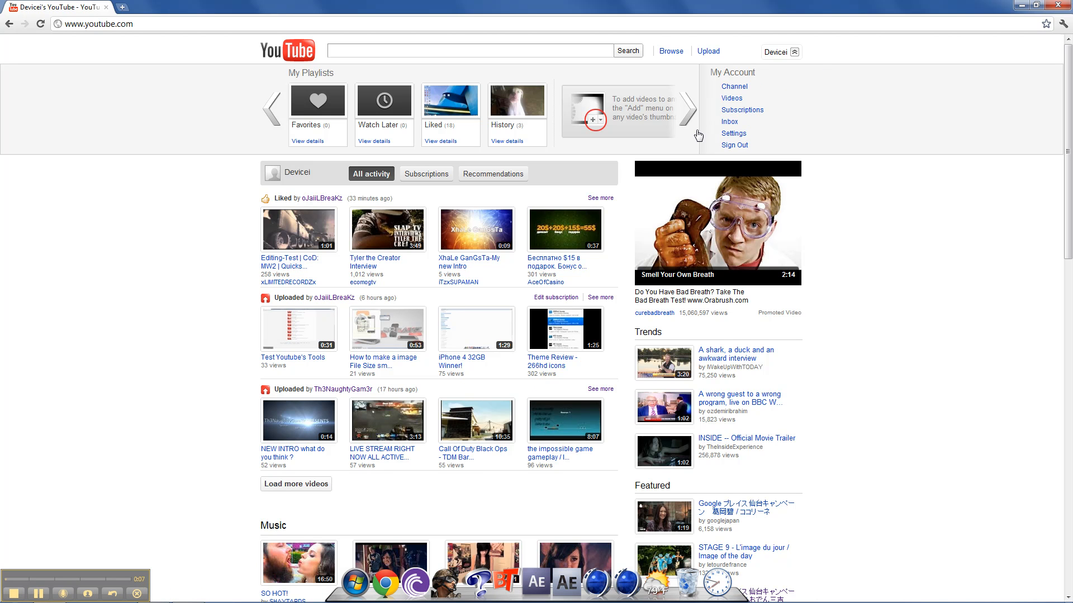
pyautogui.moveTo(733, 133)
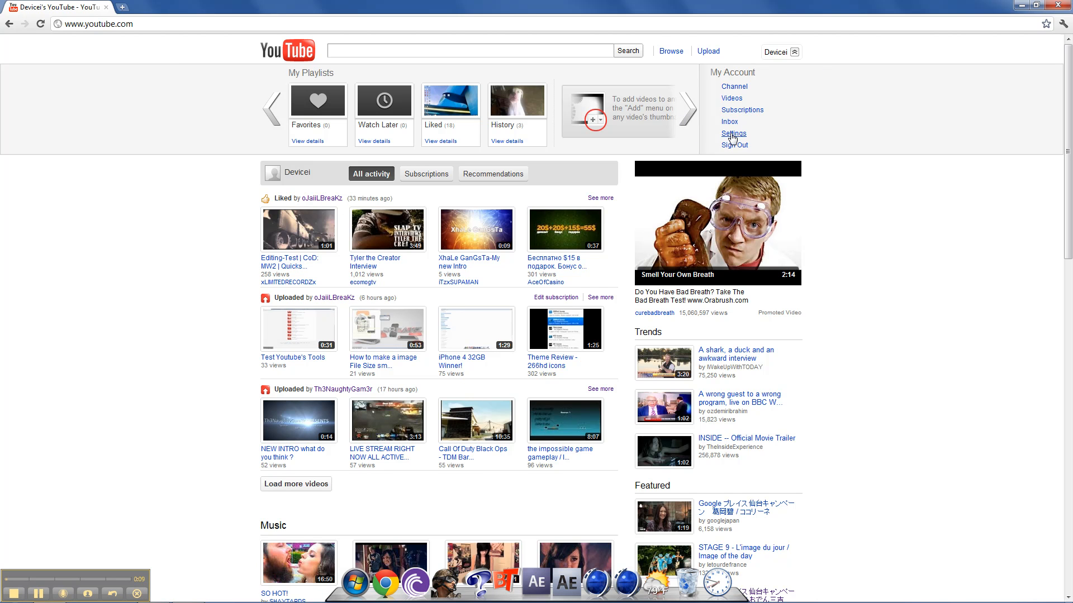
pyautogui.click(733, 133)
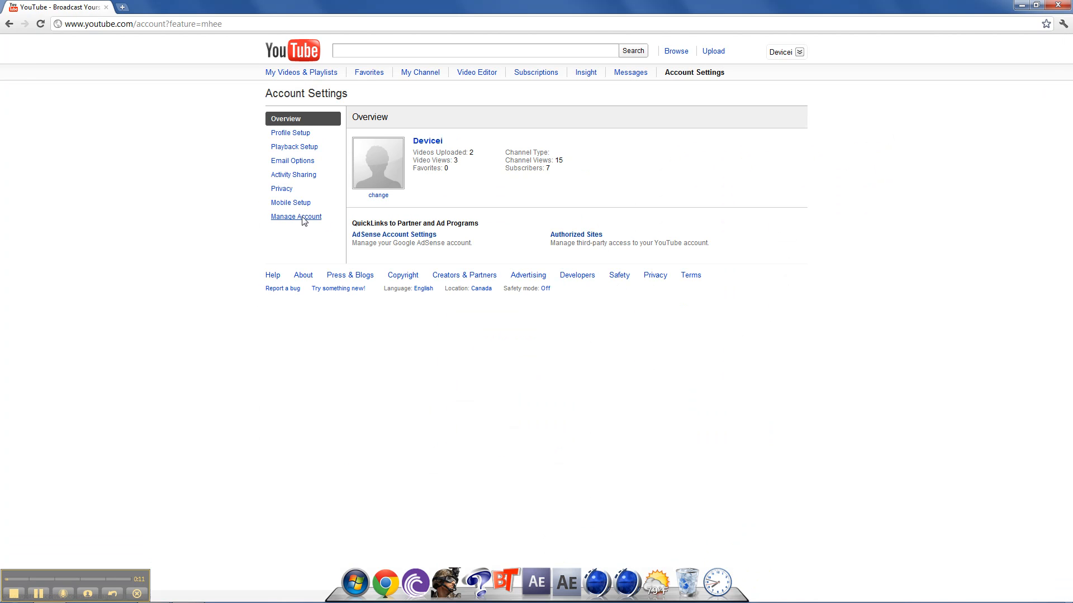
pyautogui.click(295, 215)
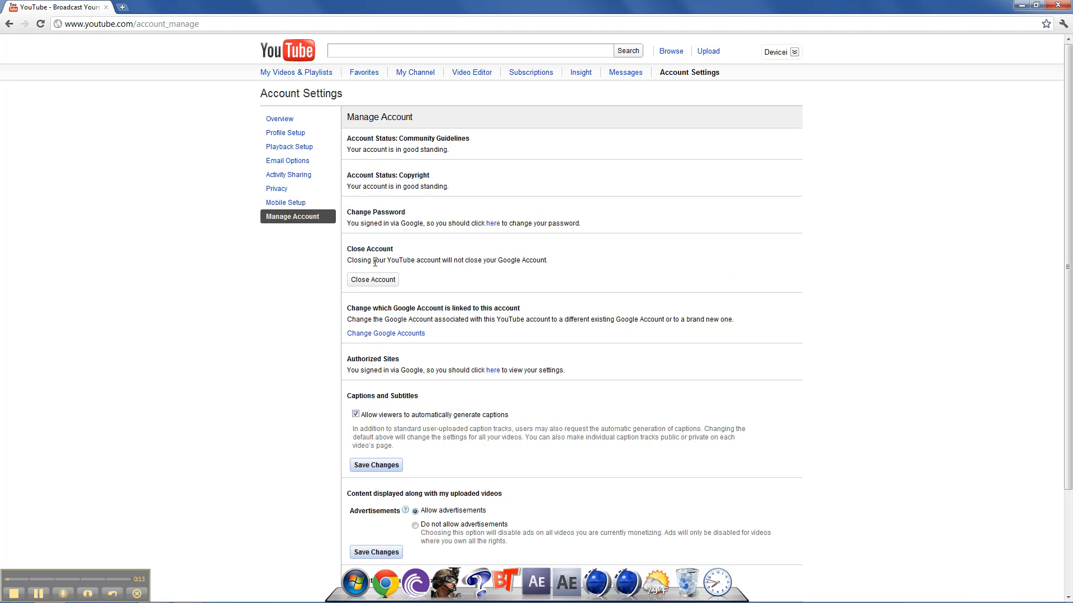
pyautogui.moveTo(357, 245)
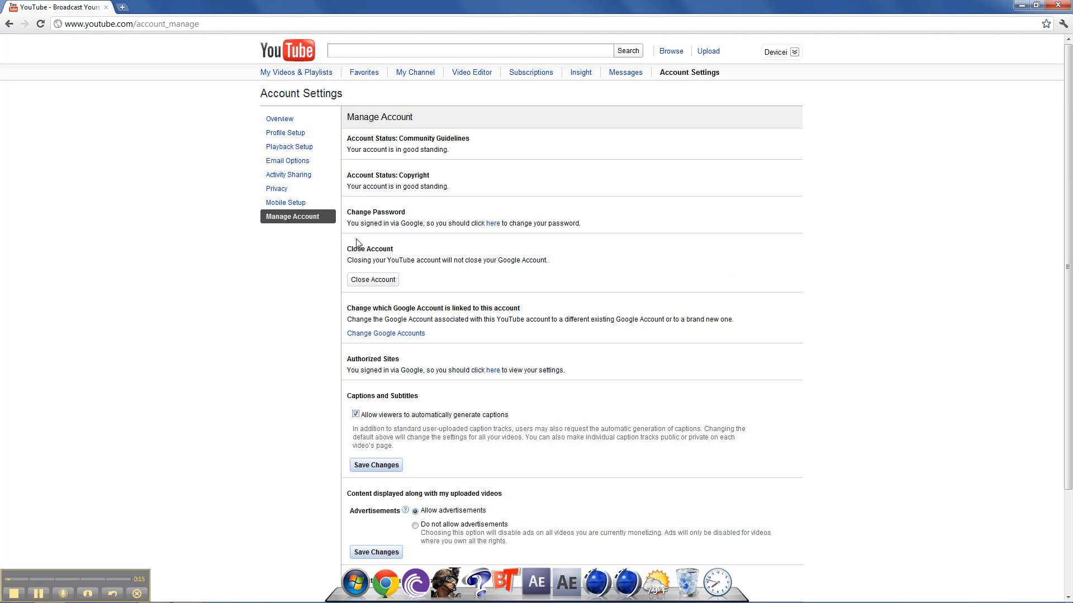
# Step: Close the YouTube account permanently, entering 'h' as the reason and confirming
pyautogui.click(372, 279)
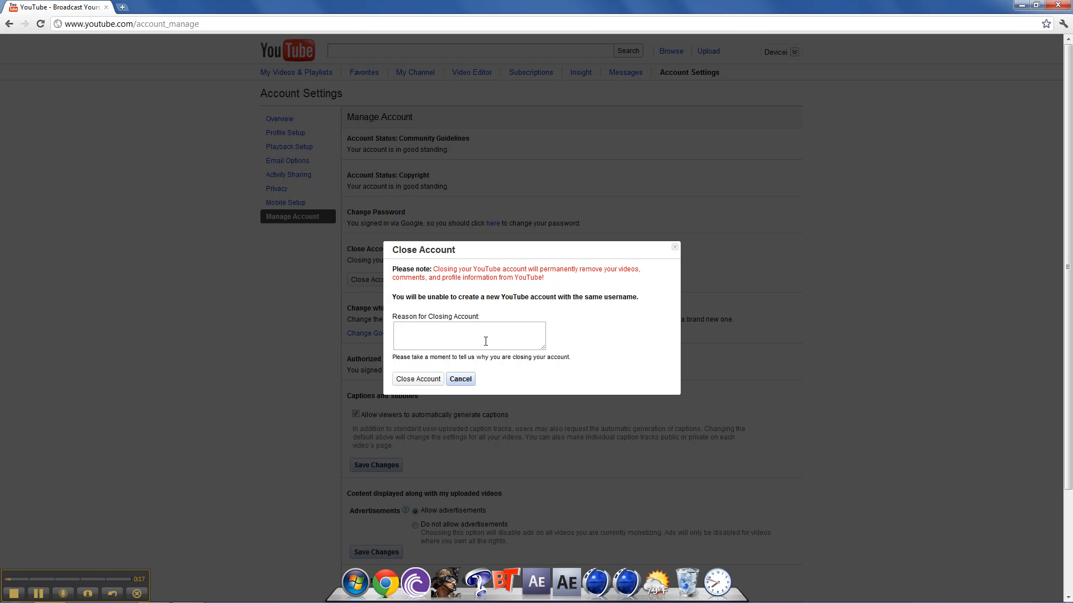
pyautogui.write('hjgkjhjh')
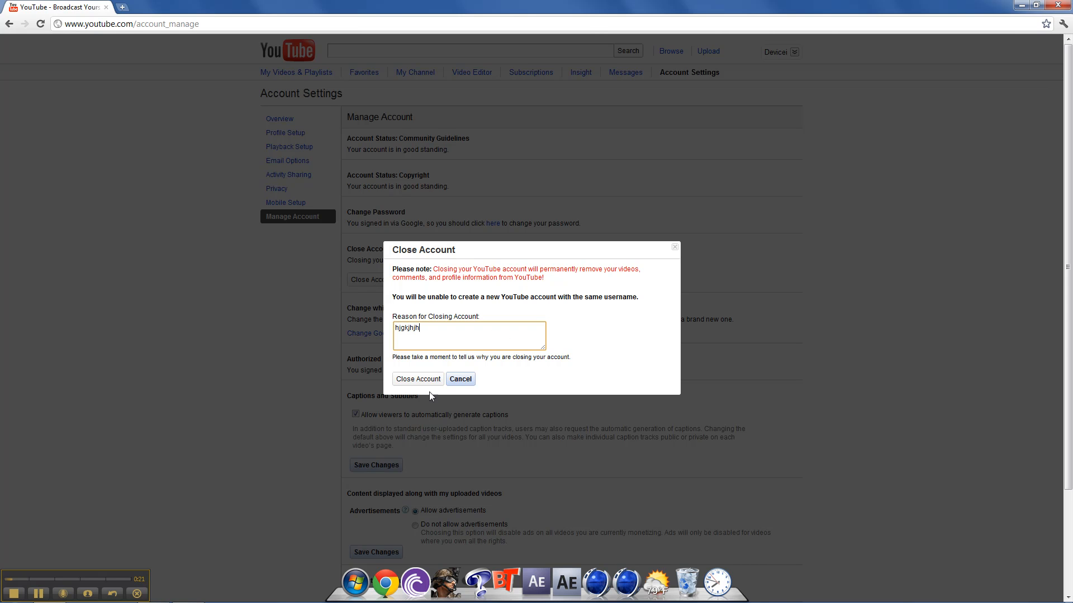
pyautogui.click(417, 379)
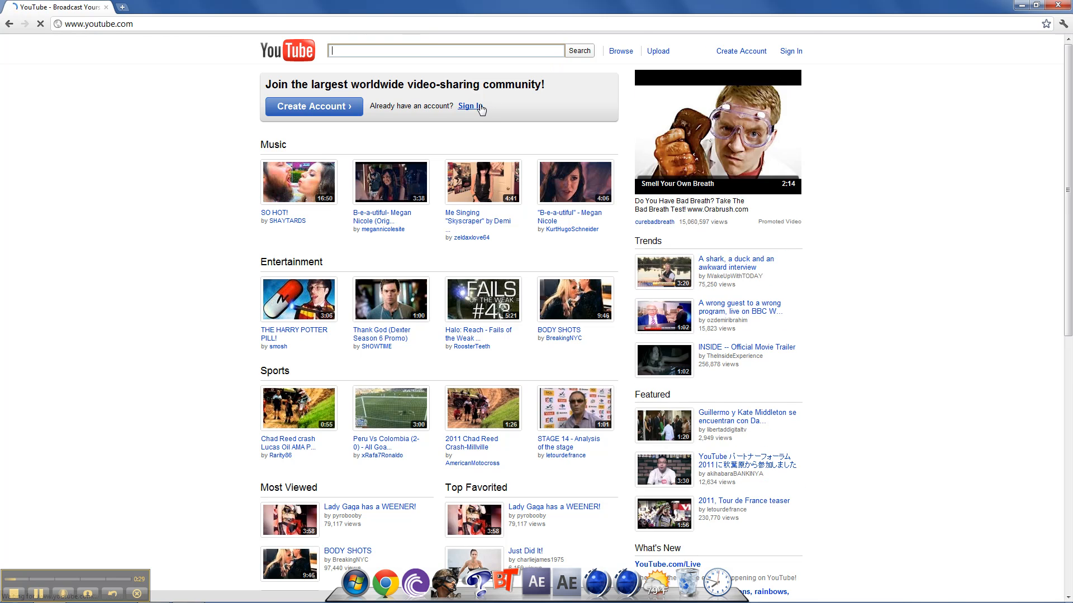
# Step: Go from the signed-out YouTube homepage to the Sign In page
pyautogui.click(468, 106)
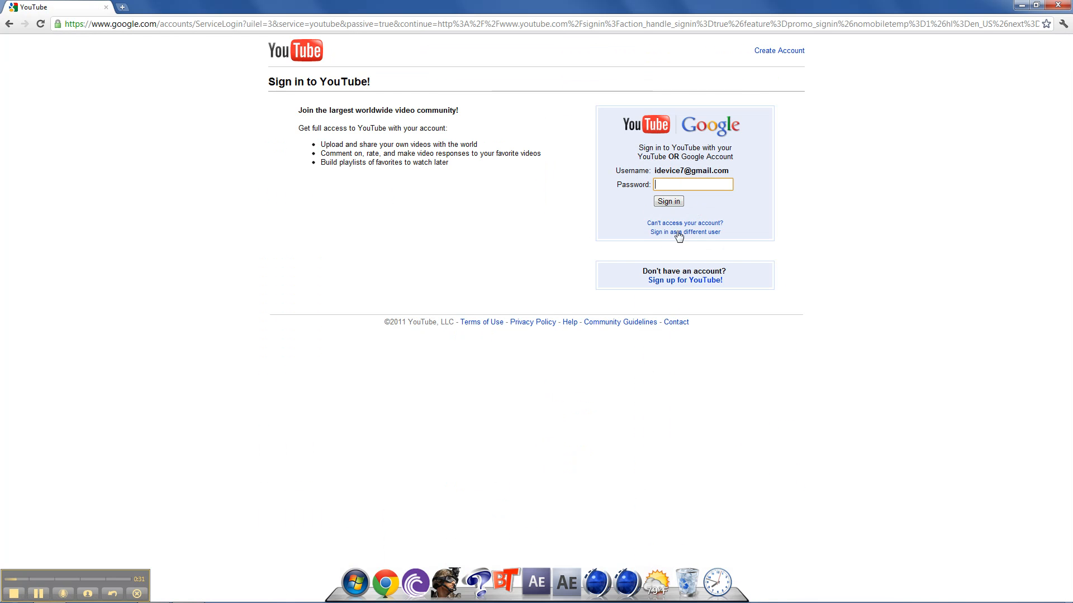